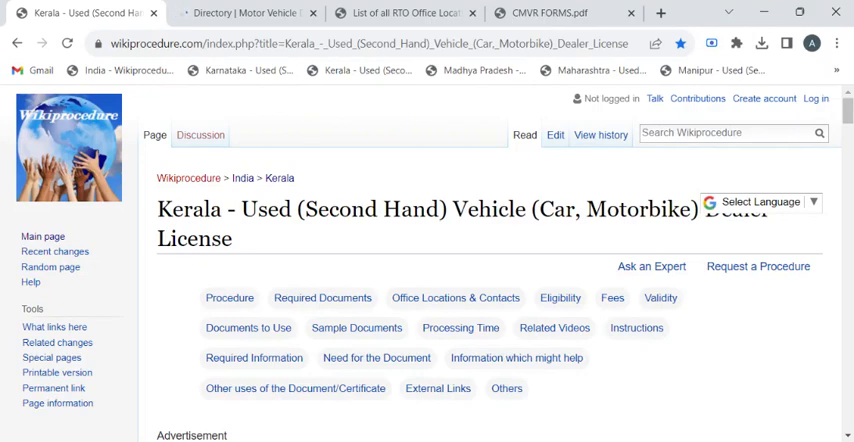
Step: Show the Google Translate language choices from the Select Language dropdown near the title
left_click(240, 12)
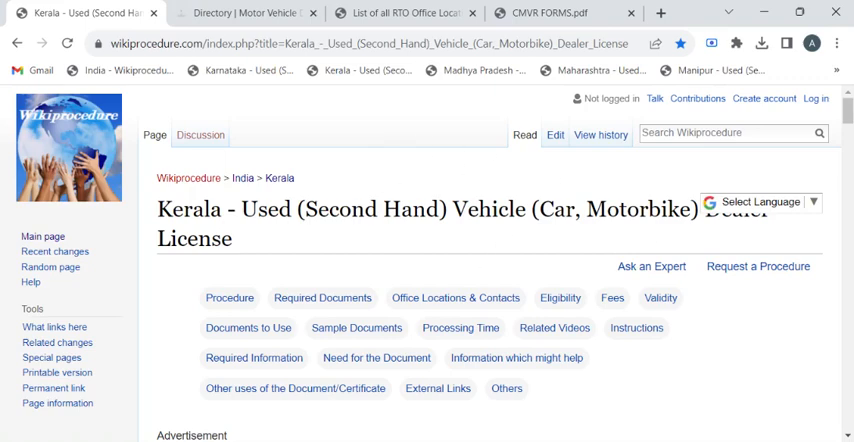
left_click(400, 44)
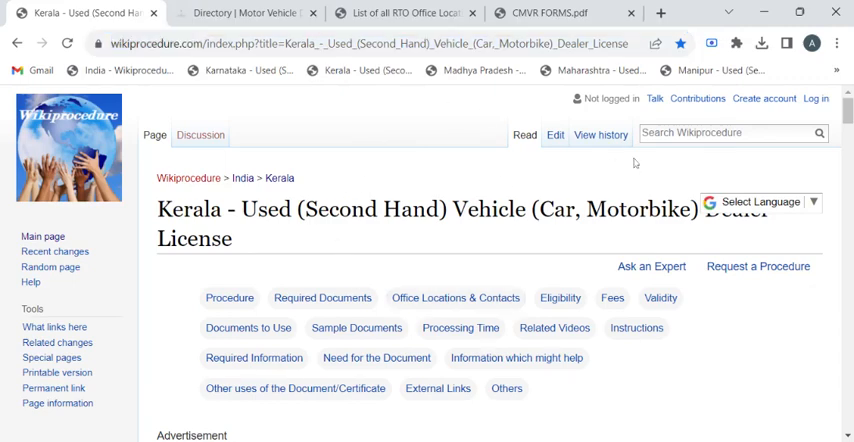
left_click(760, 202)
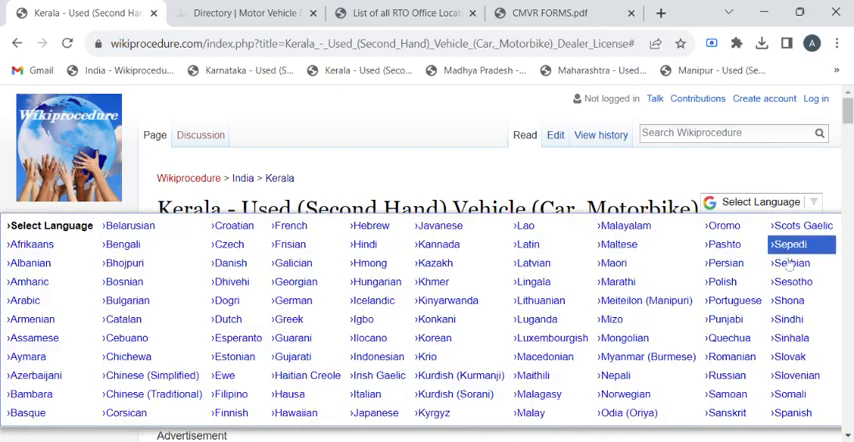
mouse_move(292, 300)
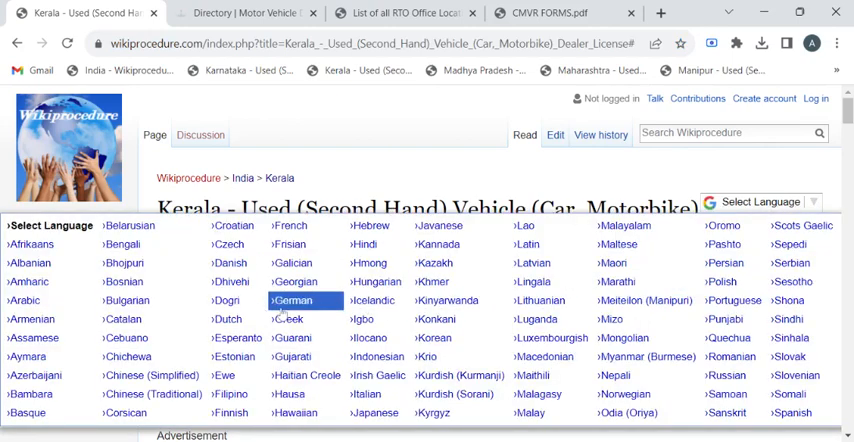
mouse_move(428, 182)
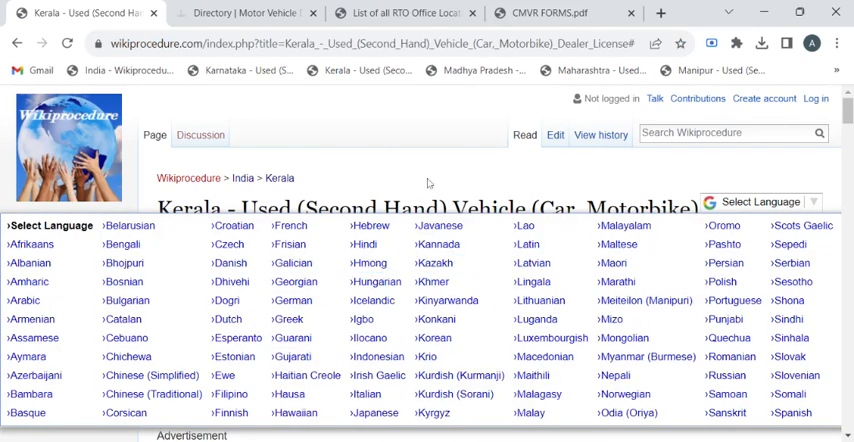
Step: Scroll down past the Procedure steps to the Required Documents list
scroll("down", 3)
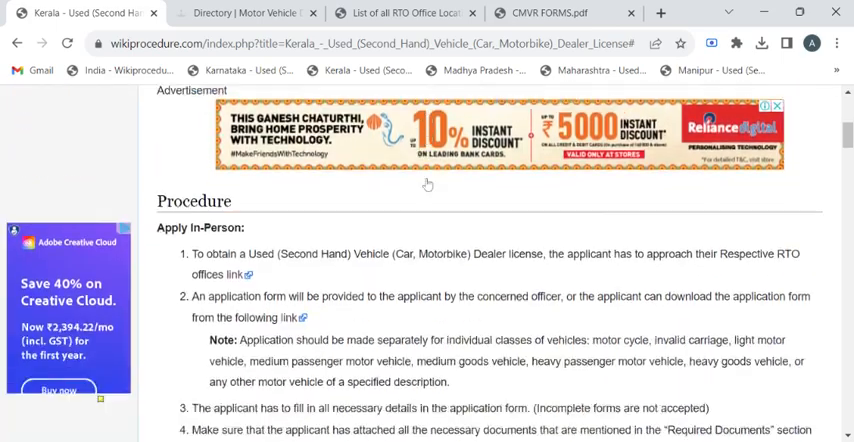
scroll("down", 3)
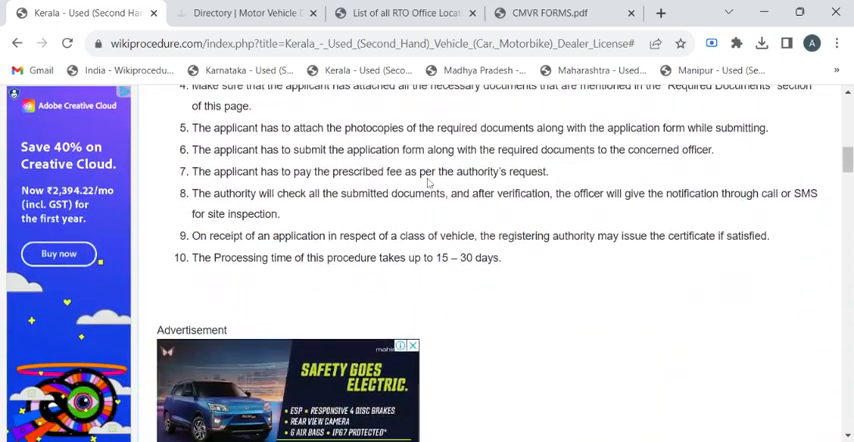
scroll("down", 3)
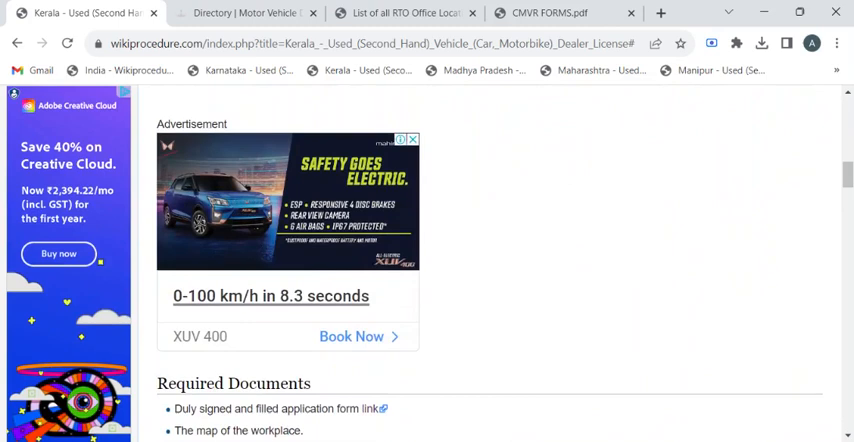
scroll("down", 3)
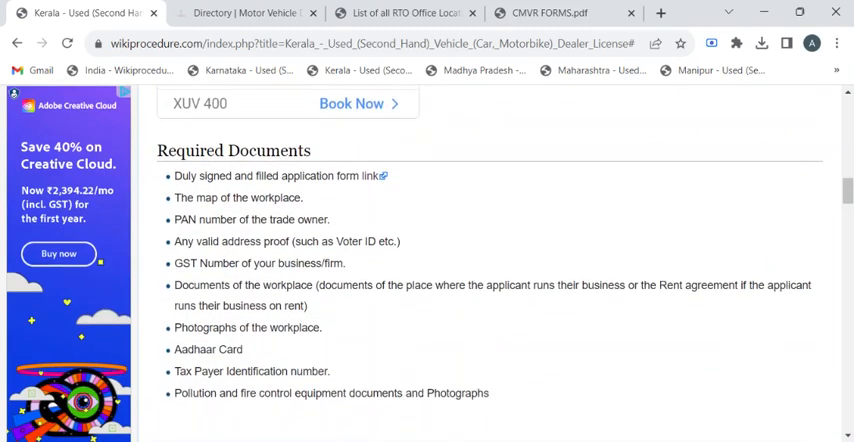
mouse_move(286, 138)
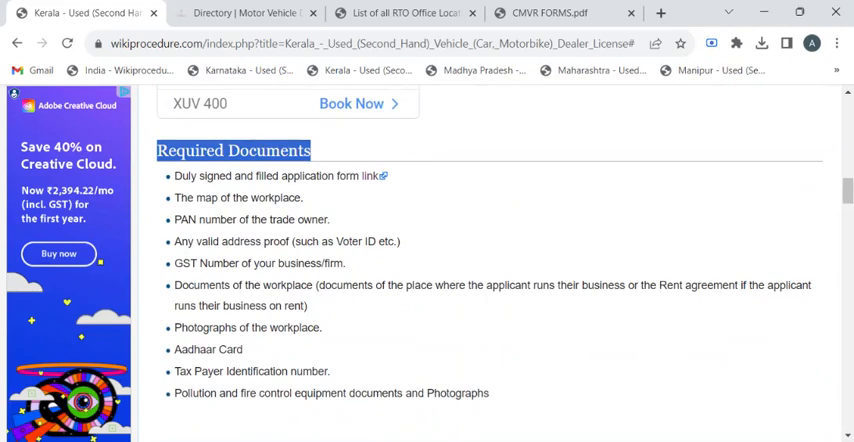
mouse_move(356, 152)
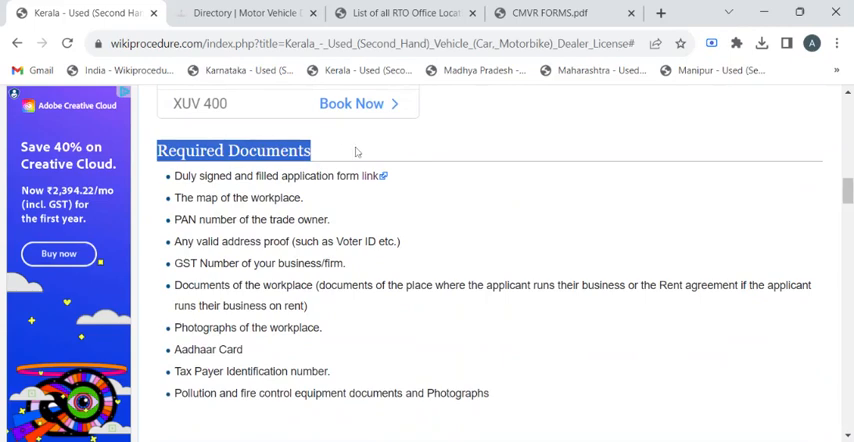
mouse_move(340, 356)
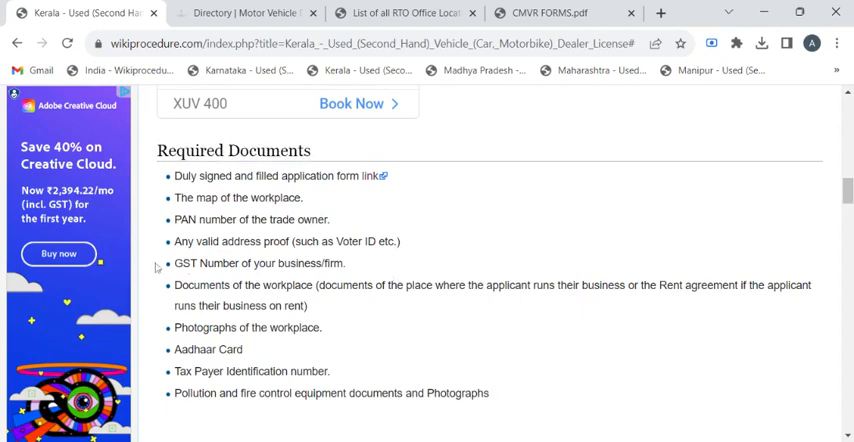
Step: Scroll down to the Transport Commissionerate - Kerala address, phone and email
scroll("down", 3)
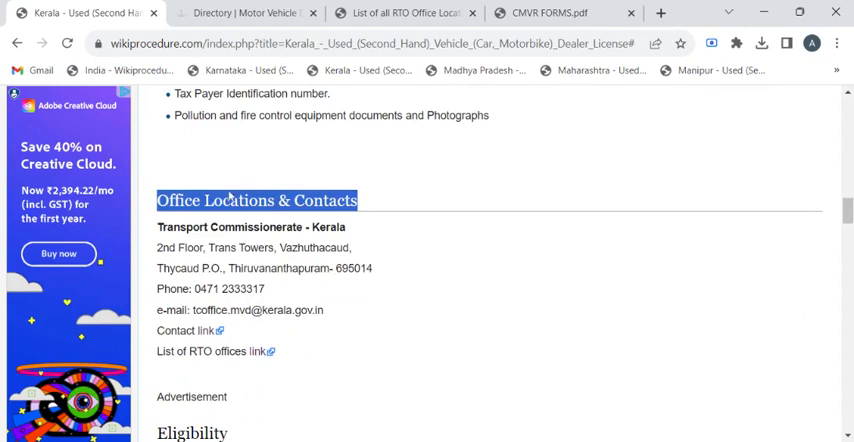
mouse_move(366, 196)
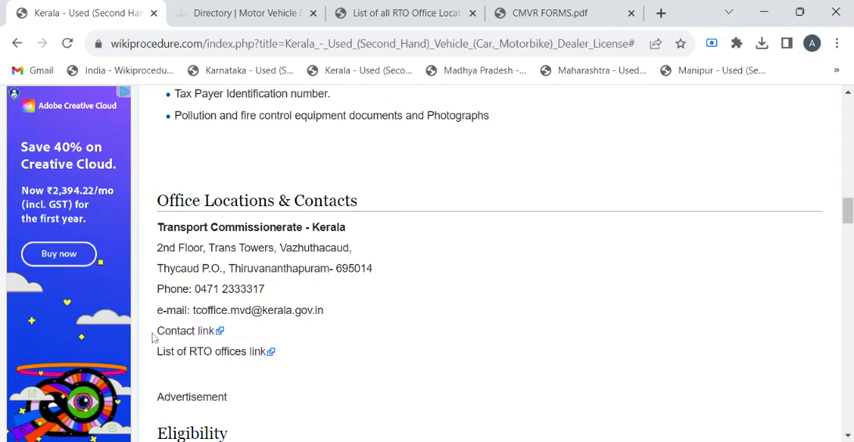
mouse_move(208, 332)
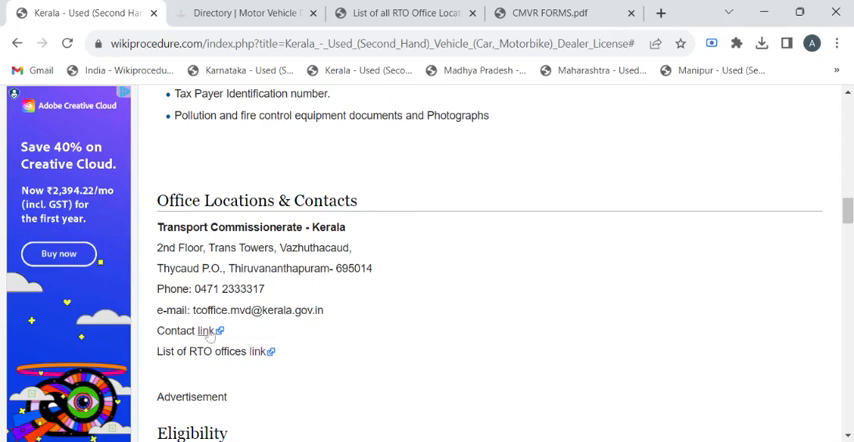
left_click(196, 332)
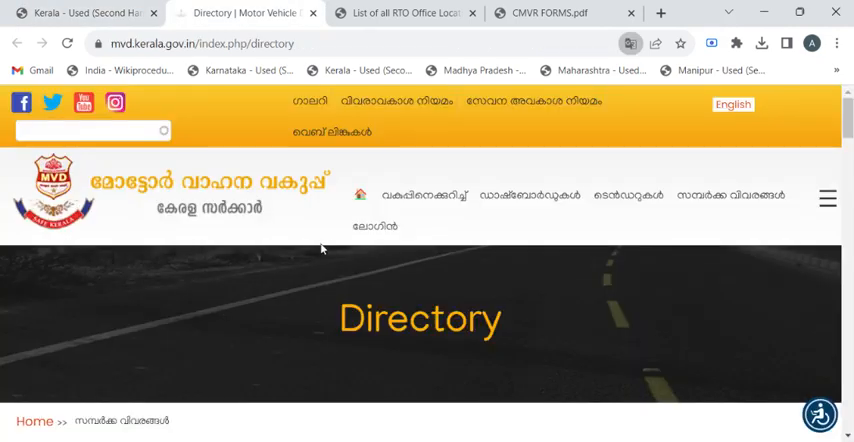
scroll("down", 3)
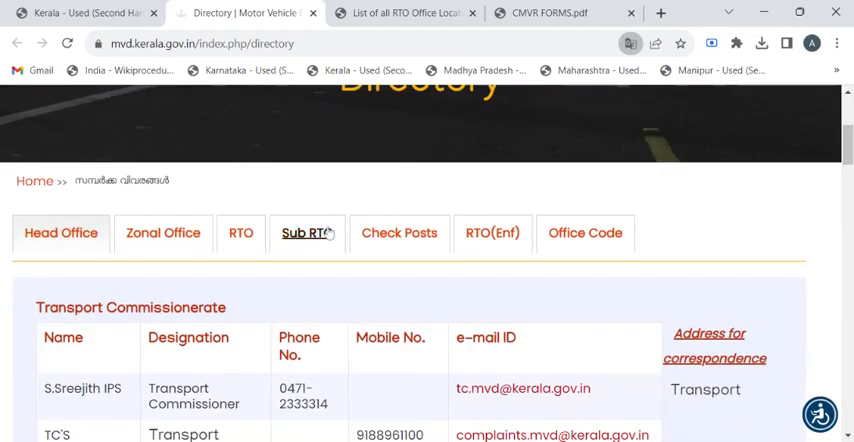
left_click(404, 12)
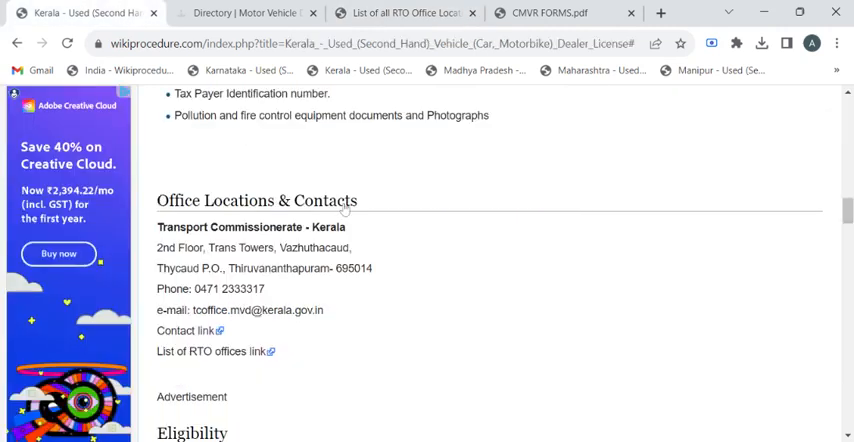
Step: Scroll back up to the Apply In-Person steps with the application form download link
scroll("down", 3)
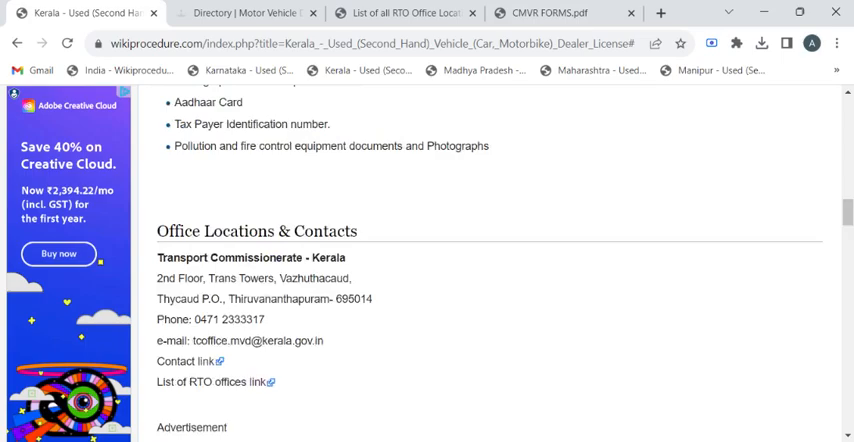
scroll("up", 3)
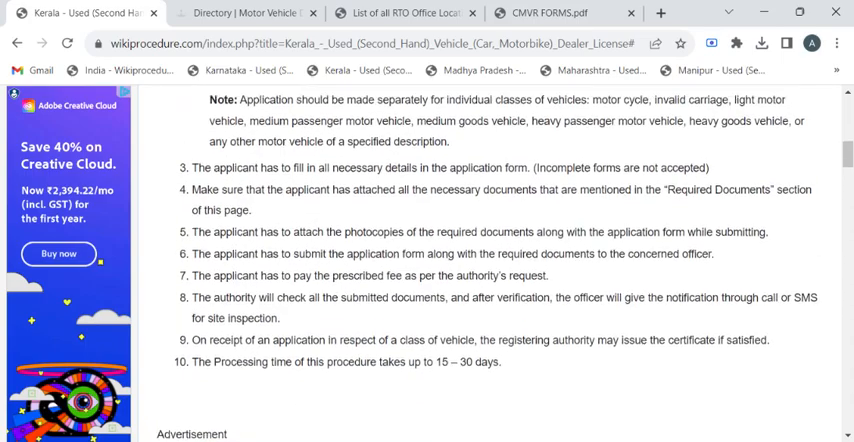
scroll("up", 3)
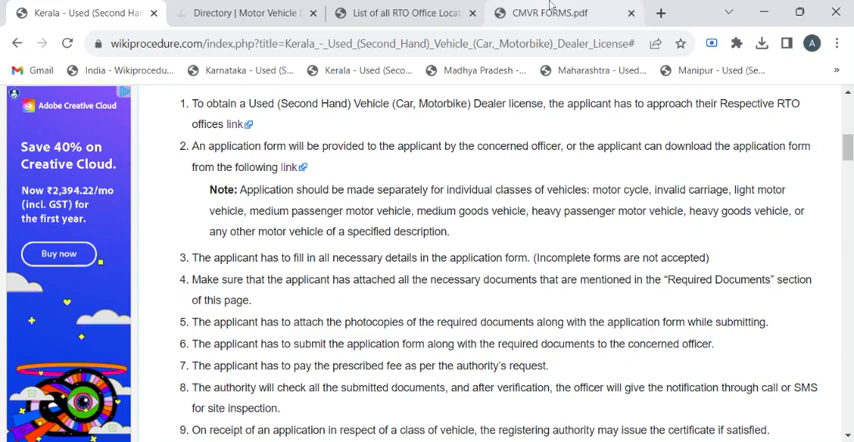
left_click(548, 12)
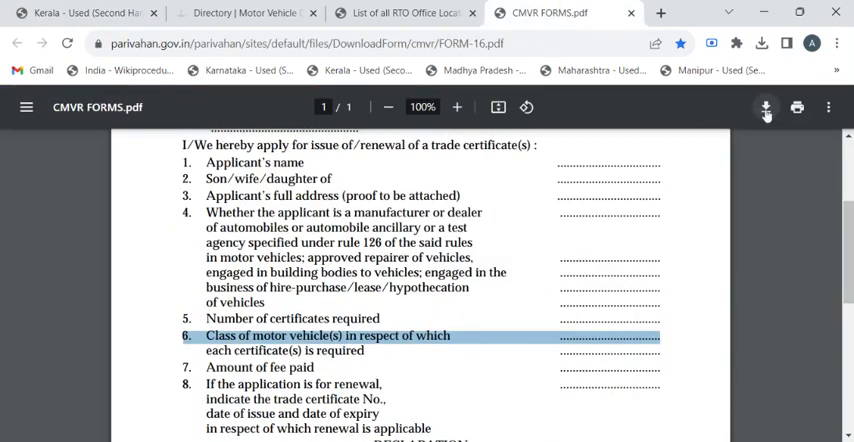
mouse_move(480, 224)
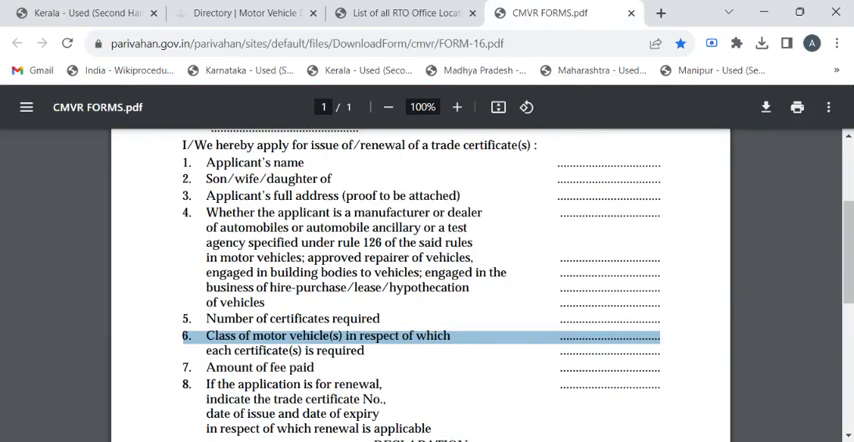
mouse_move(520, 360)
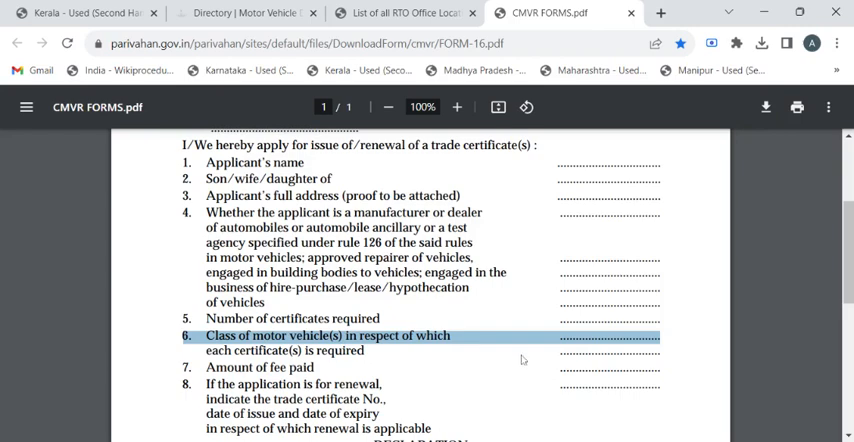
mouse_move(520, 360)
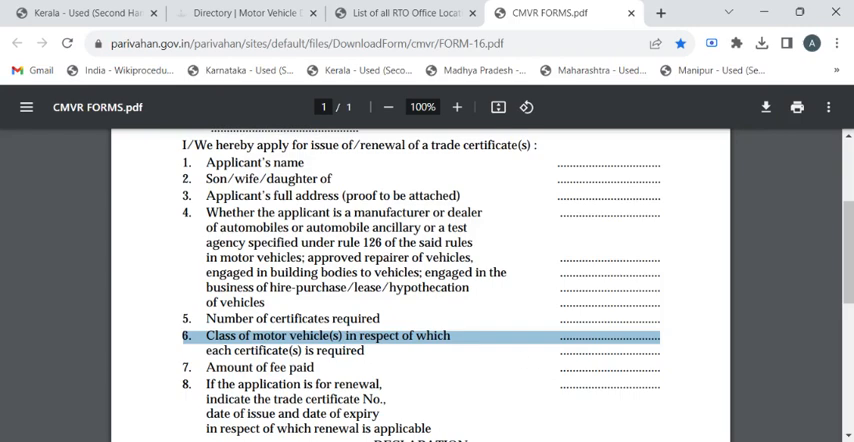
left_click(84, 12)
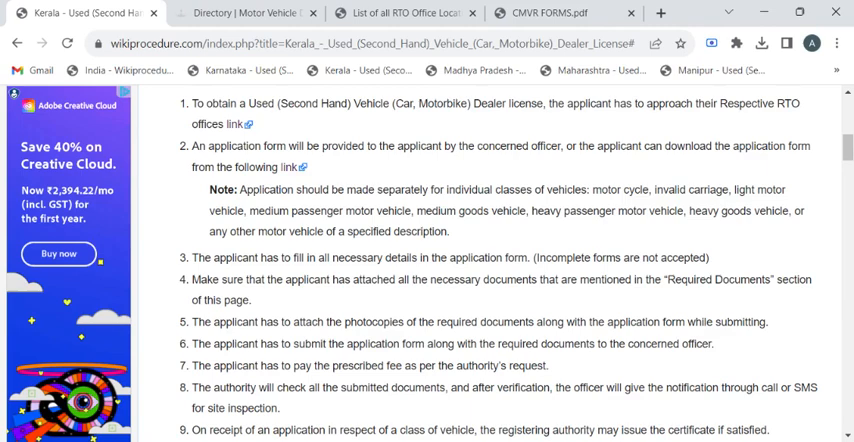
Step: Scroll past the 15–30 day processing time back to the page title and section links
scroll("down", 3)
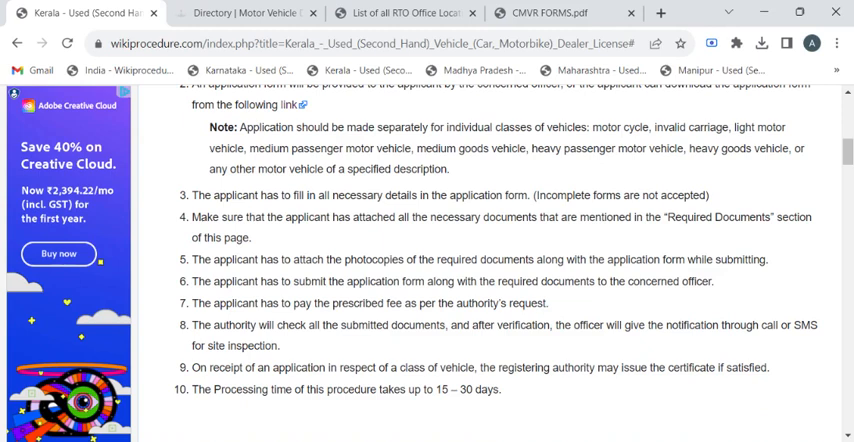
scroll("up", 3)
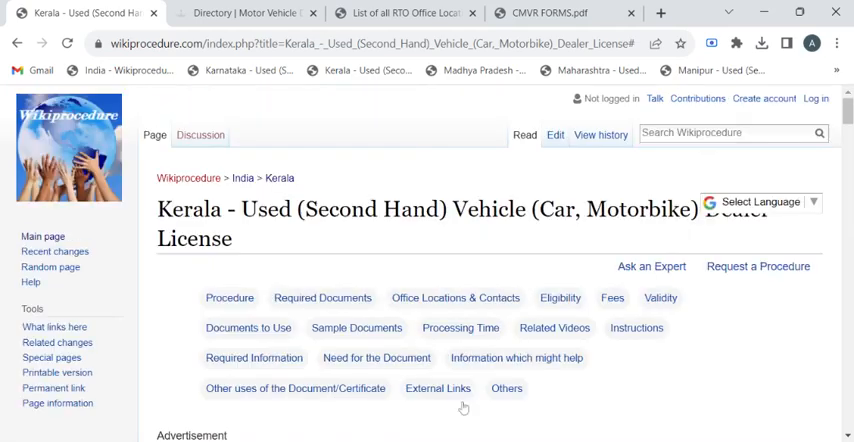